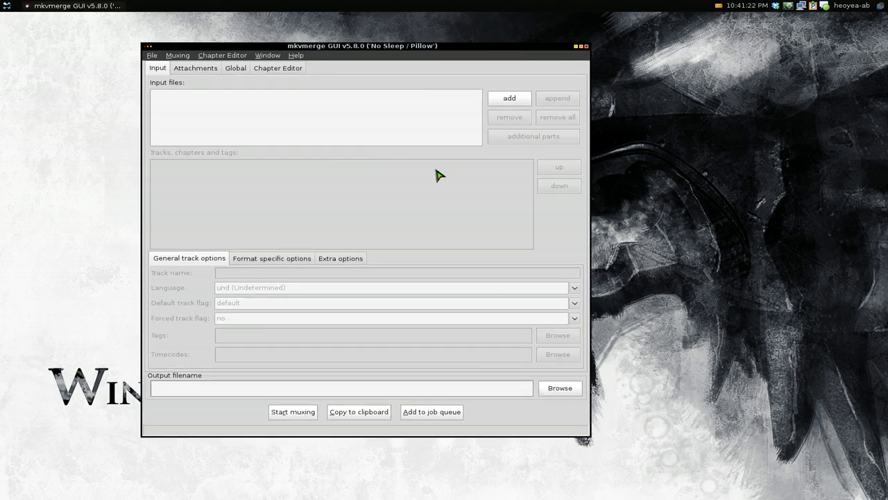
- Add Anime.mkv from Downloads as the input file in mkvmerge GUI
{"action": "left_click", "coordinate": [509, 97]}
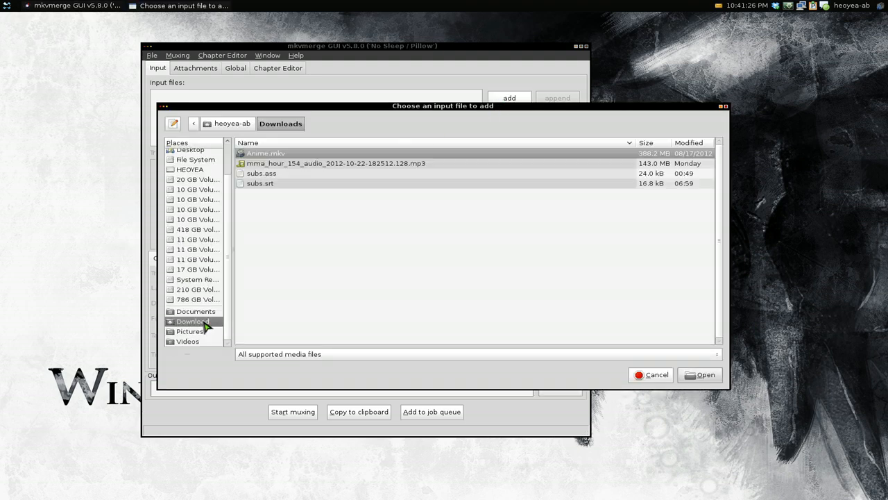
{"action": "left_click", "coordinate": [704, 374]}
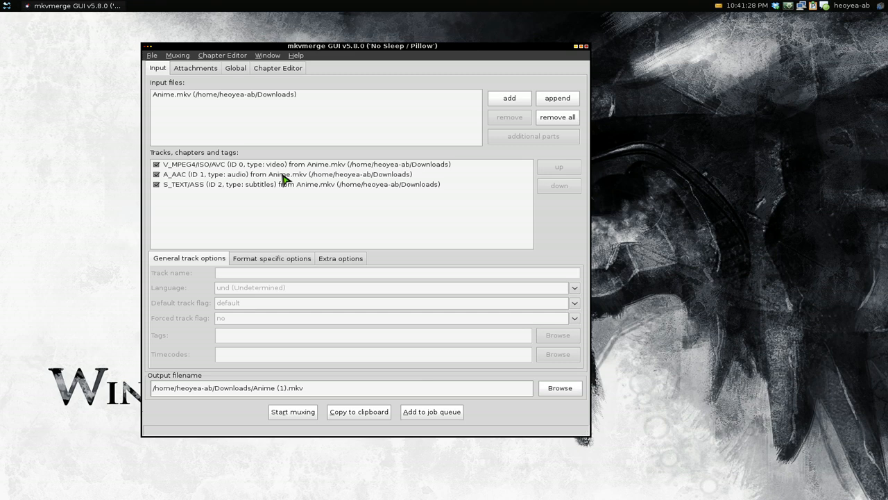
{"action": "mouse_move", "coordinate": [283, 158]}
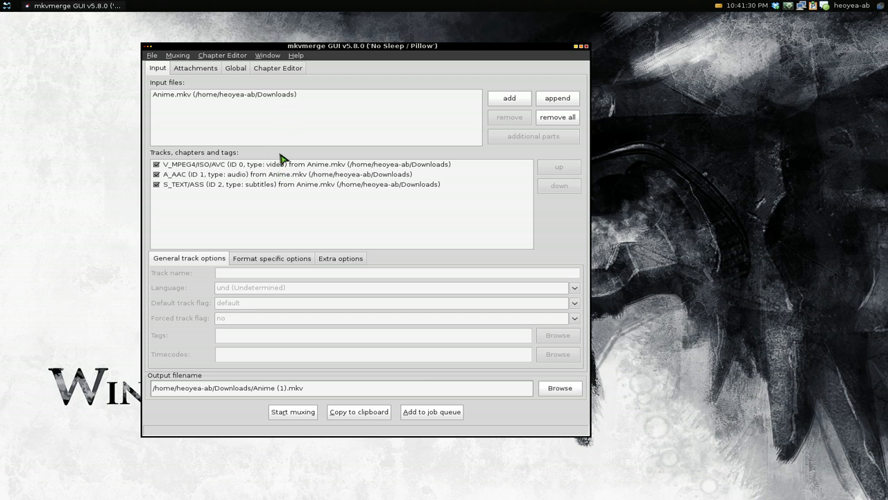
{"action": "left_click", "coordinate": [298, 164]}
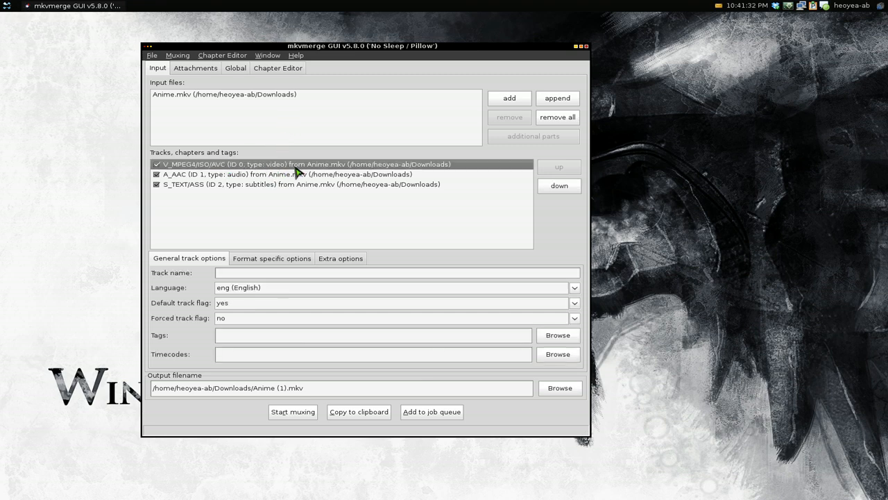
{"action": "left_click", "coordinate": [286, 174]}
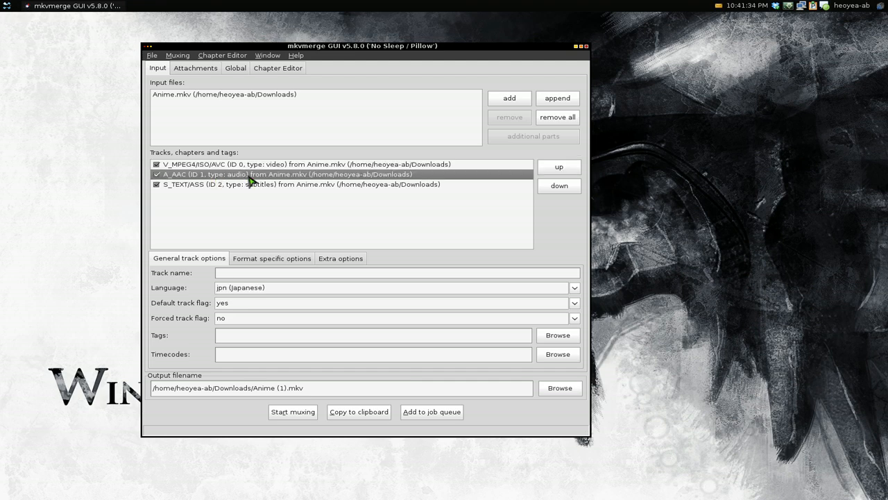
{"action": "left_click", "coordinate": [298, 184]}
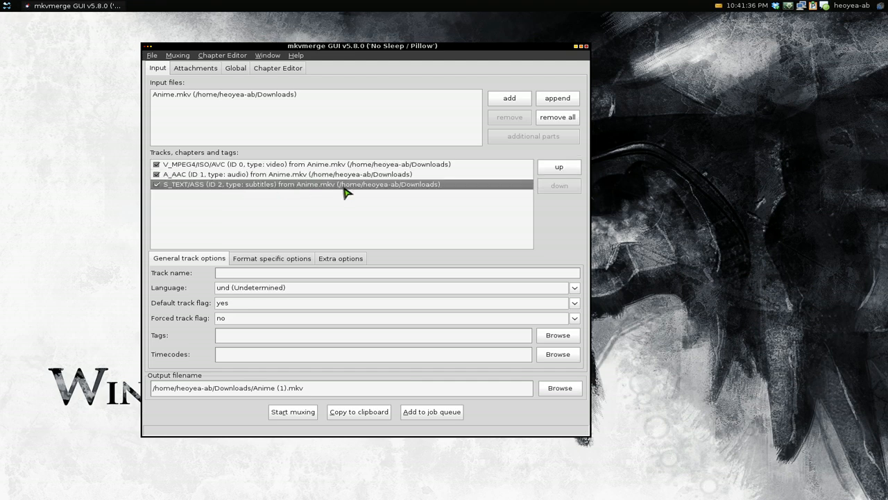
{"action": "mouse_move", "coordinate": [359, 175]}
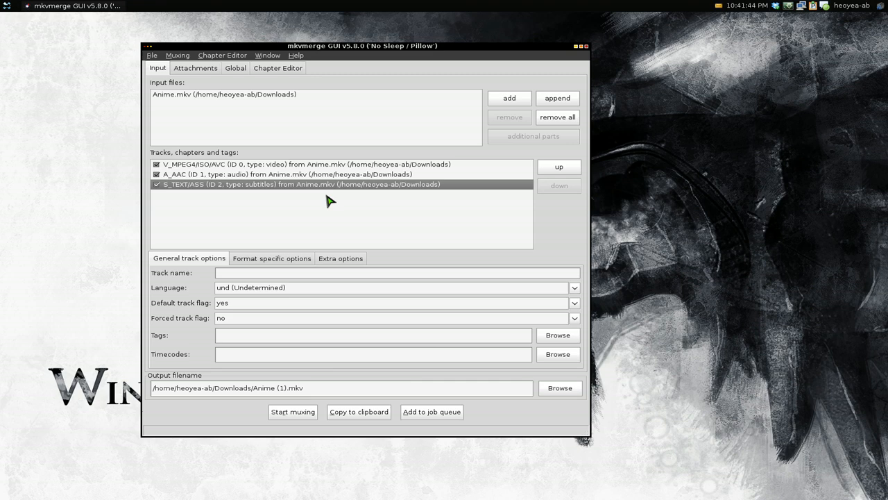
{"action": "mouse_move", "coordinate": [270, 188]}
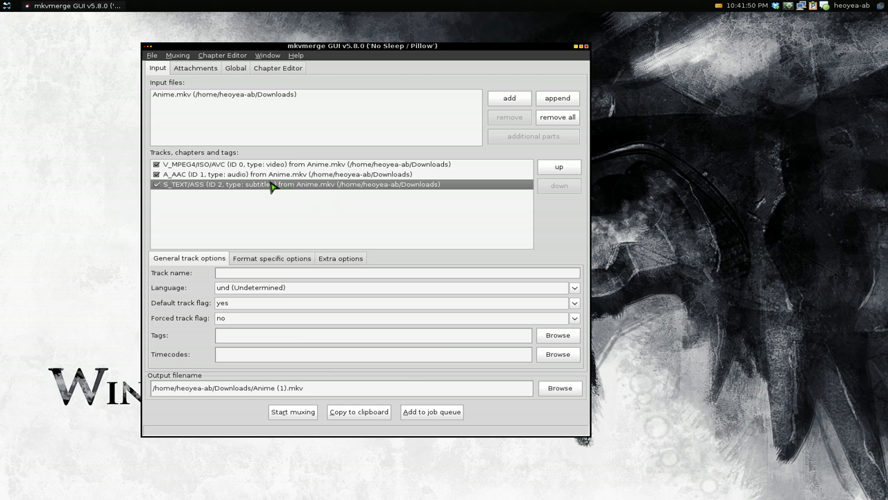
{"action": "mouse_move", "coordinate": [283, 194]}
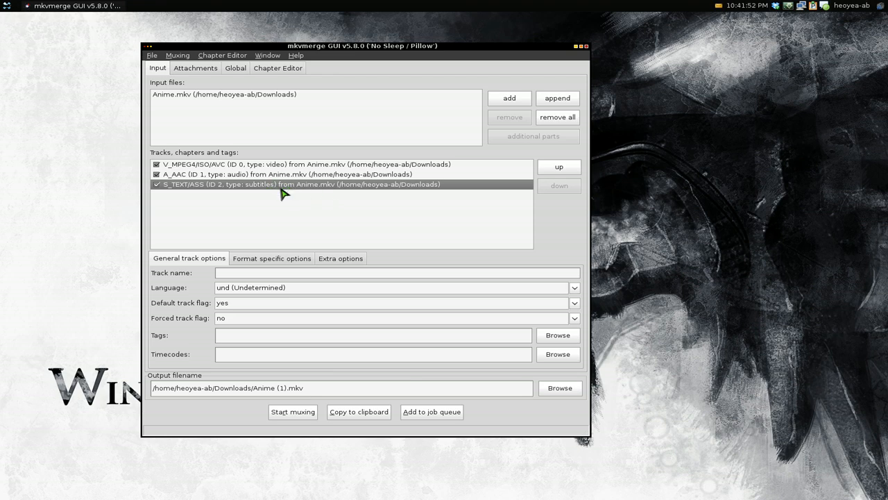
{"action": "mouse_move", "coordinate": [260, 190]}
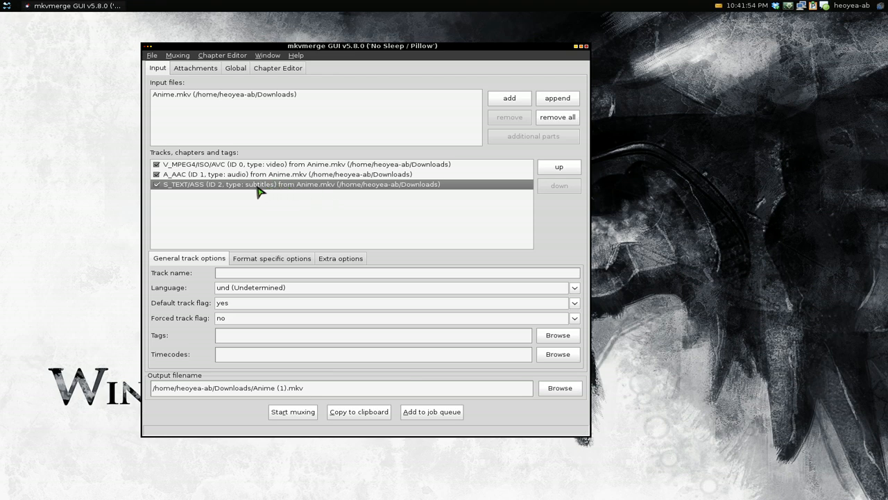
{"action": "left_click", "coordinate": [298, 164]}
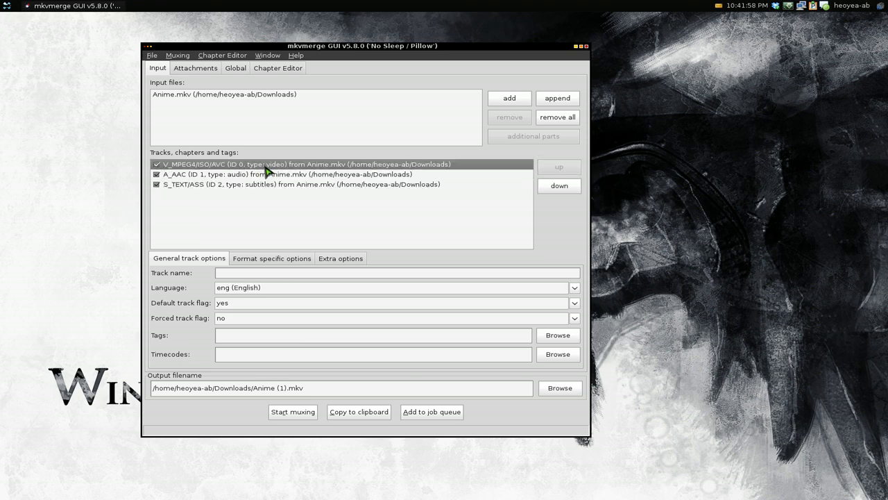
{"action": "left_click", "coordinate": [298, 184]}
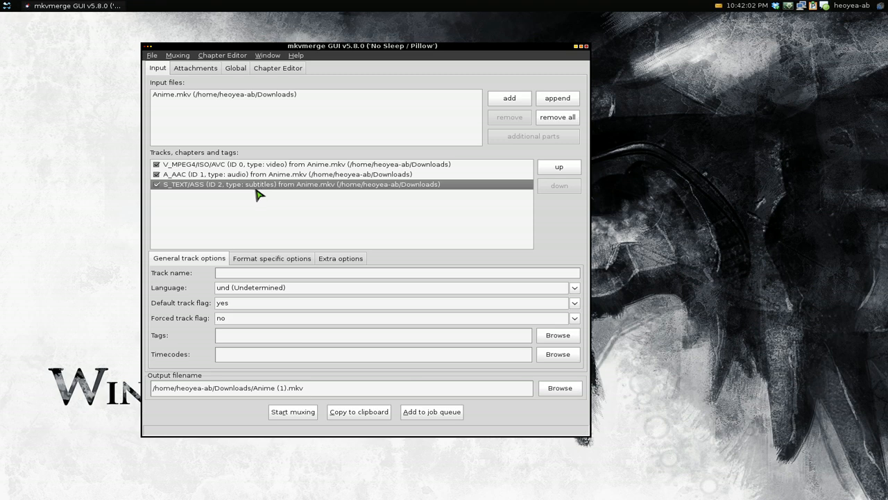
{"action": "mouse_move", "coordinate": [305, 194]}
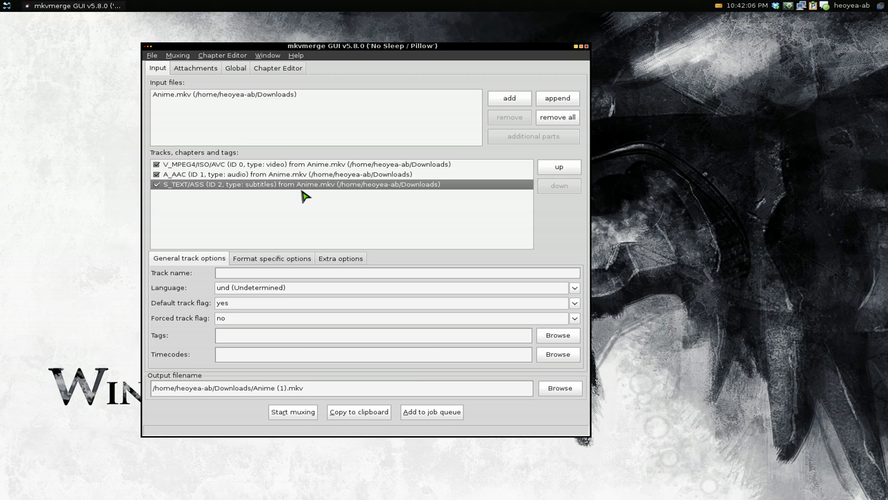
{"action": "mouse_move", "coordinate": [300, 189]}
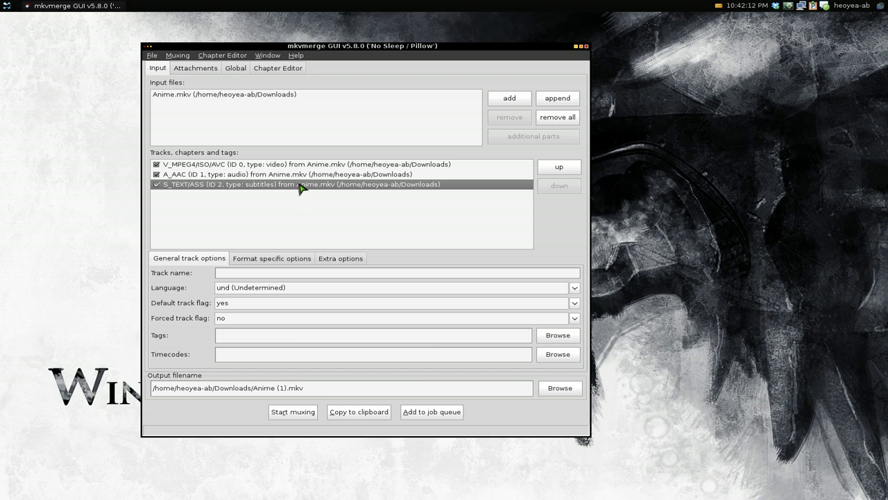
{"action": "left_click", "coordinate": [305, 165]}
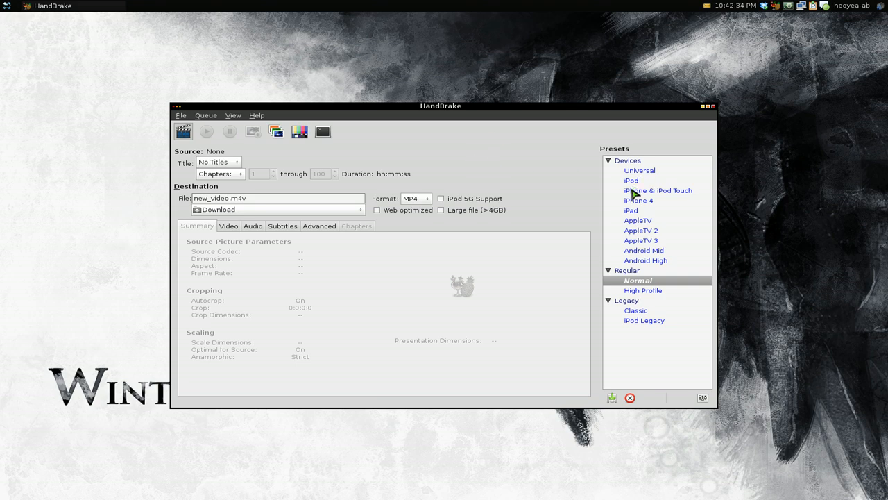
{"action": "mouse_move", "coordinate": [661, 313]}
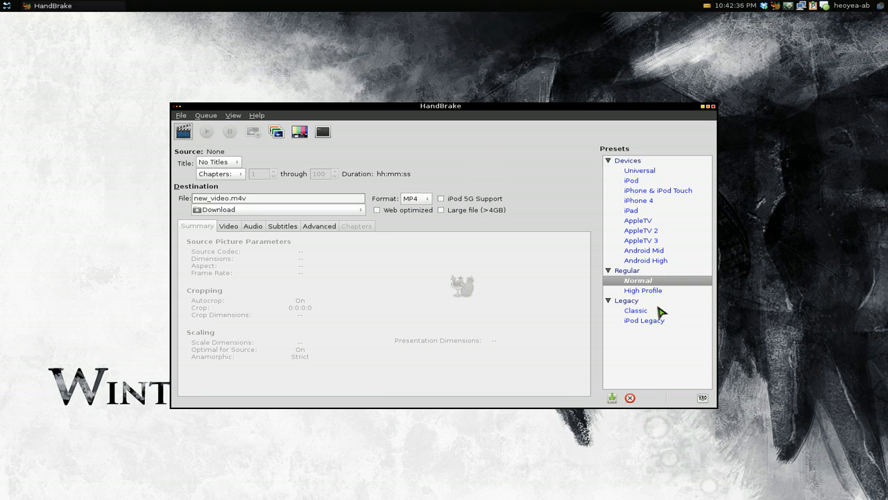
- Apply the iPod preset and load Anime.mkv from Downloads as the source
{"action": "left_click", "coordinate": [630, 180]}
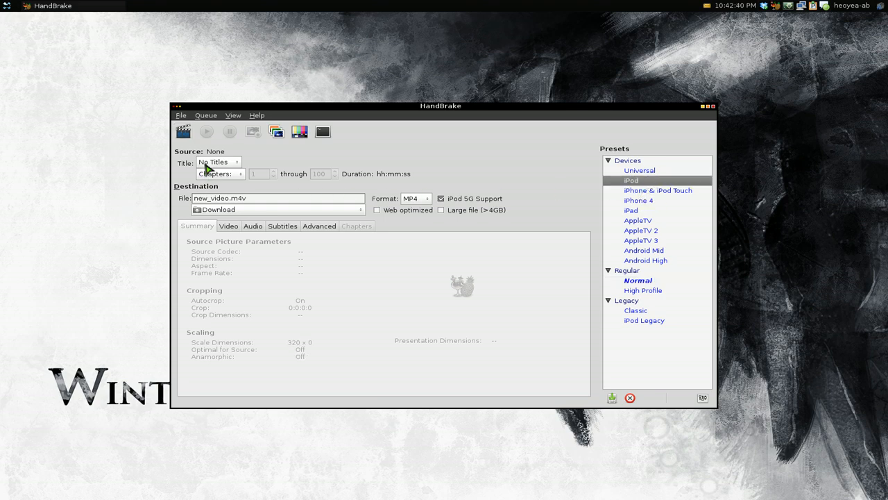
{"action": "left_click", "coordinate": [183, 131]}
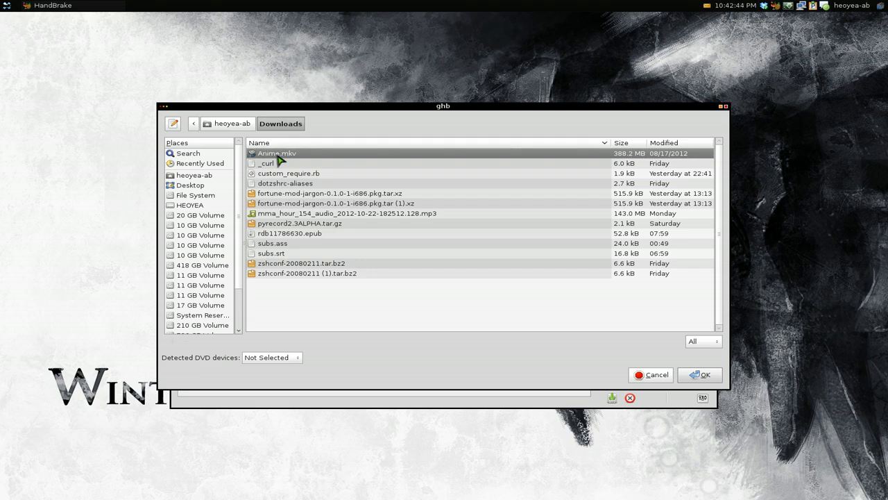
{"action": "left_click", "coordinate": [700, 374]}
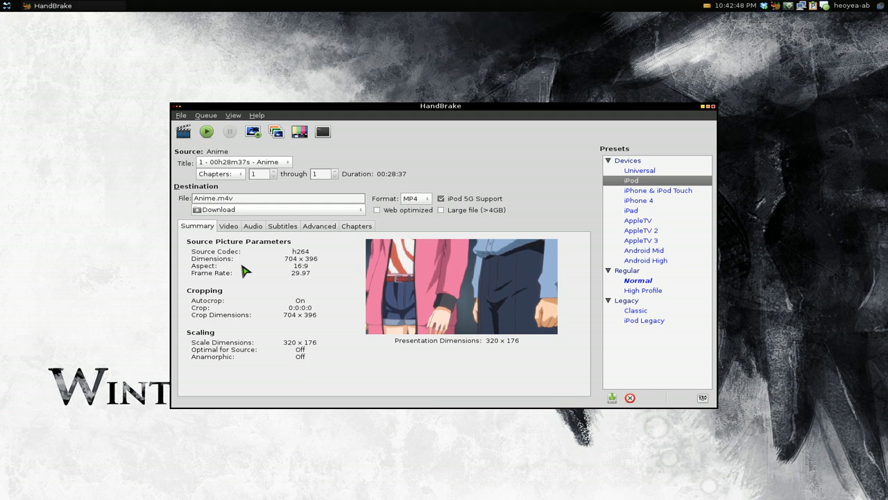
{"action": "mouse_move", "coordinate": [291, 232]}
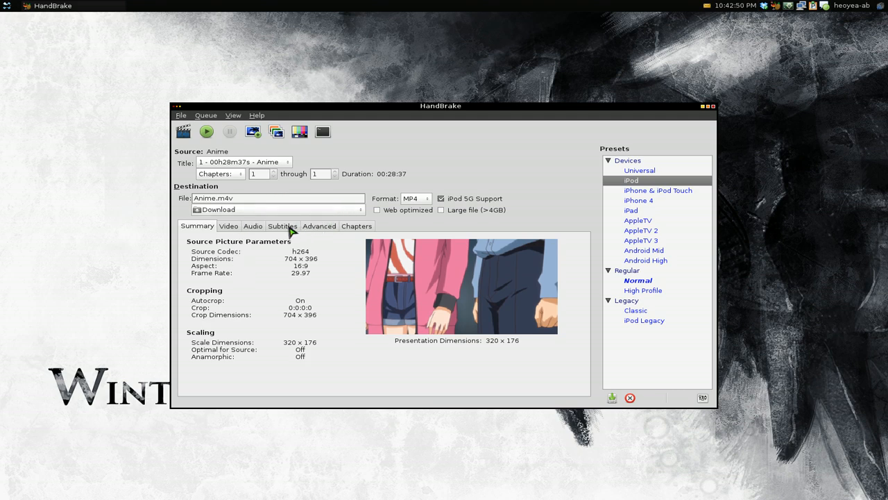
- On the Subtitles tab, pick track '1 - Unknown (SSA)'
{"action": "left_click", "coordinate": [282, 226]}
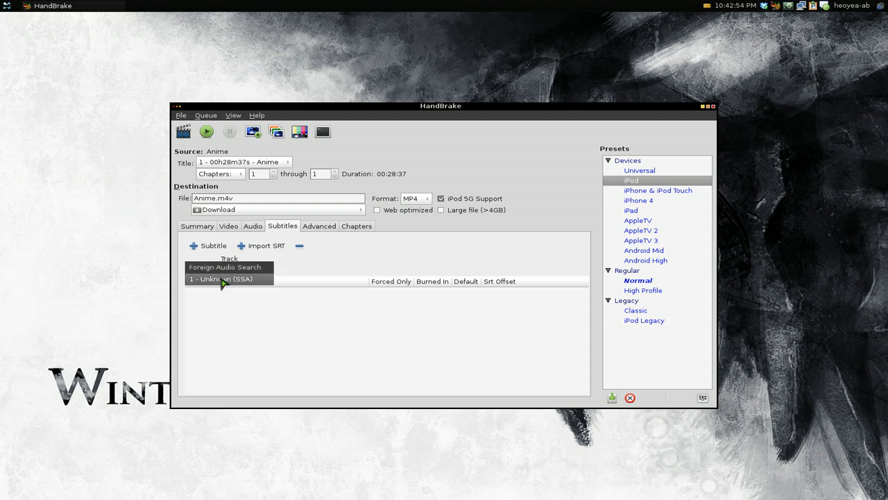
{"action": "mouse_move", "coordinate": [243, 285]}
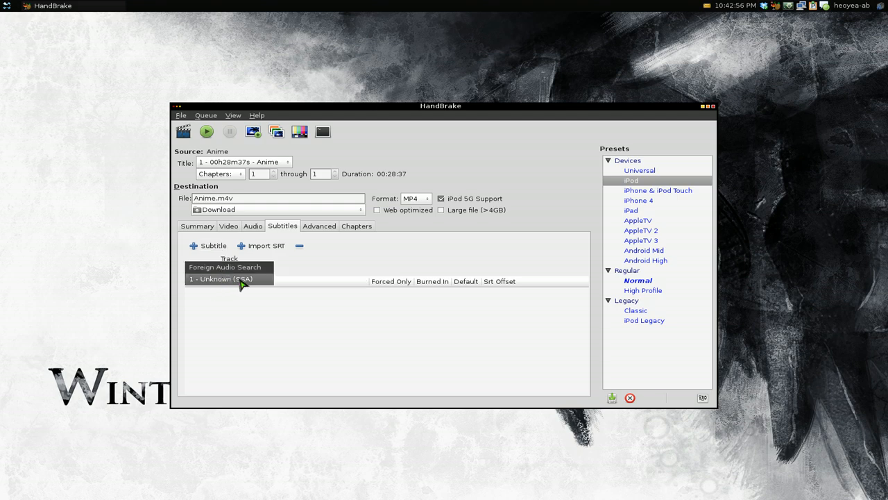
{"action": "mouse_move", "coordinate": [255, 287]}
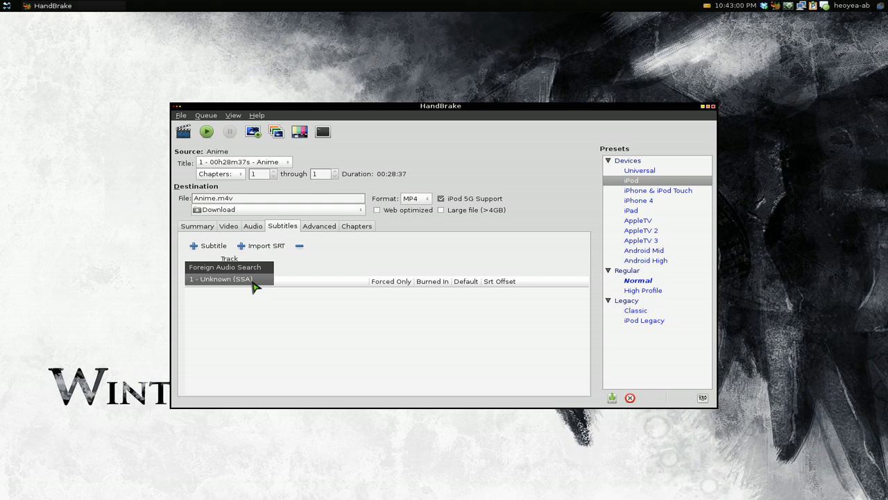
{"action": "left_click", "coordinate": [222, 279]}
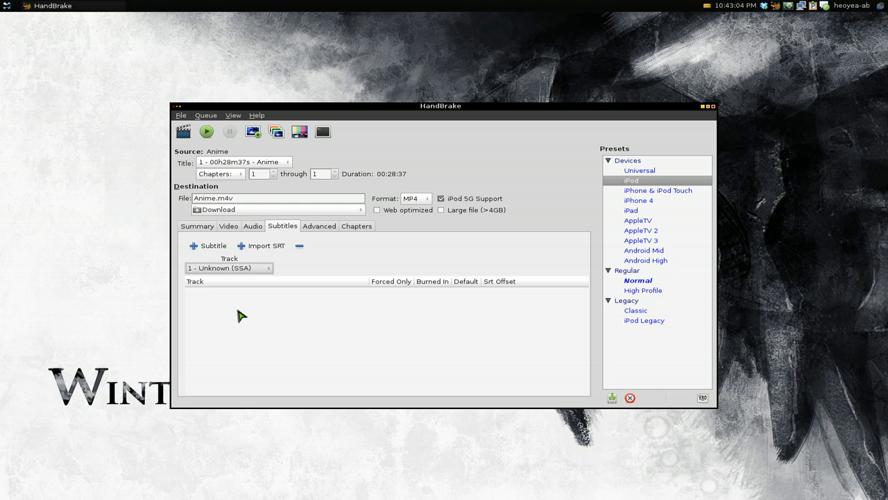
{"action": "mouse_move", "coordinate": [242, 278]}
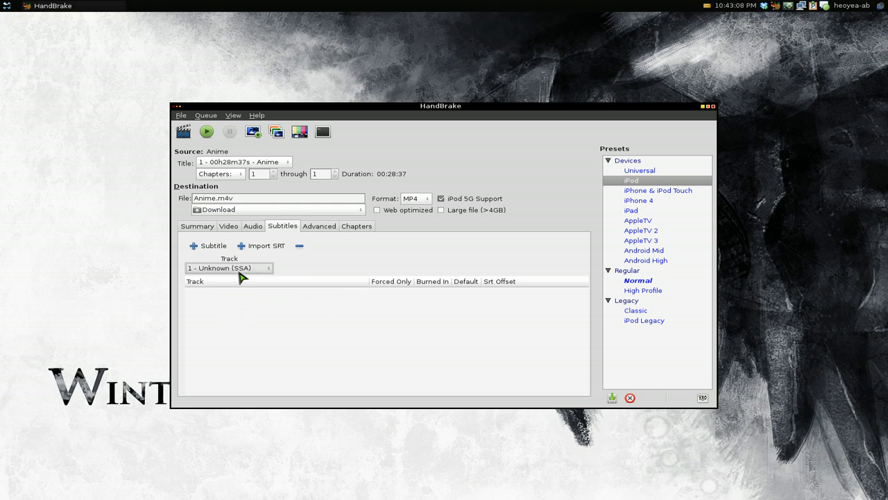
{"action": "left_click", "coordinate": [229, 268]}
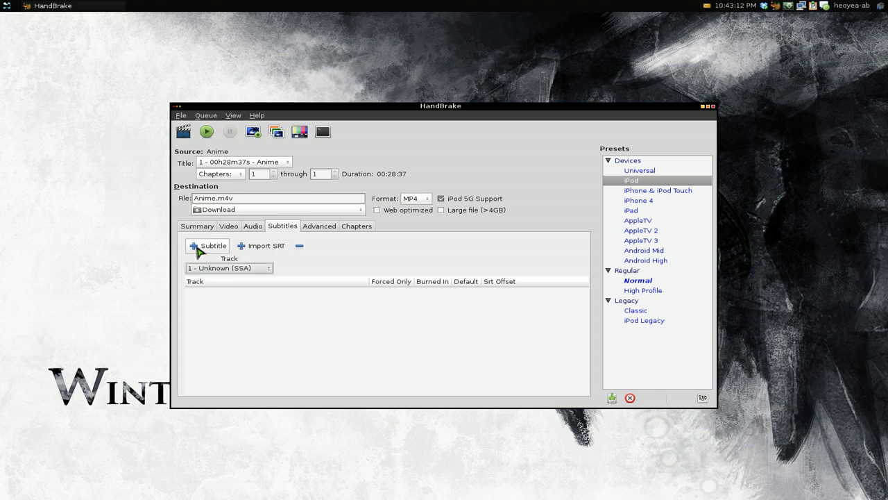
{"action": "mouse_move", "coordinate": [208, 247]}
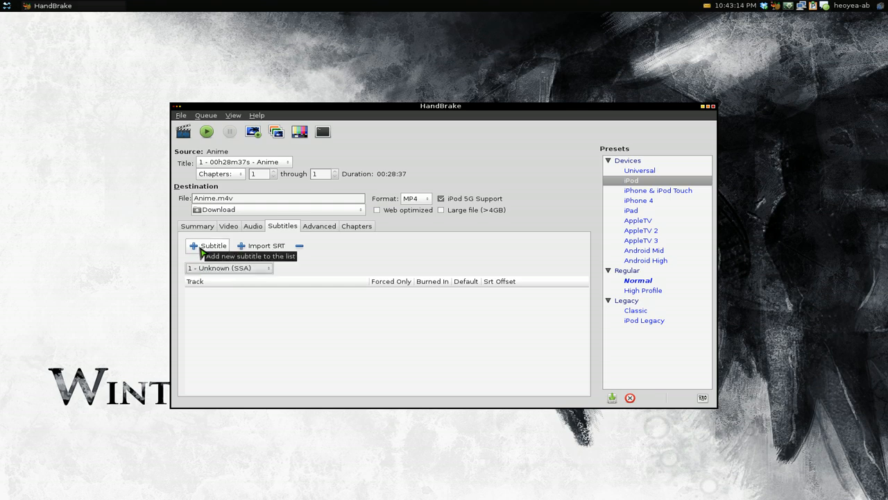
- Add the '1 - Unknown (SSA)' track to the subtitle list
{"action": "left_click", "coordinate": [210, 245]}
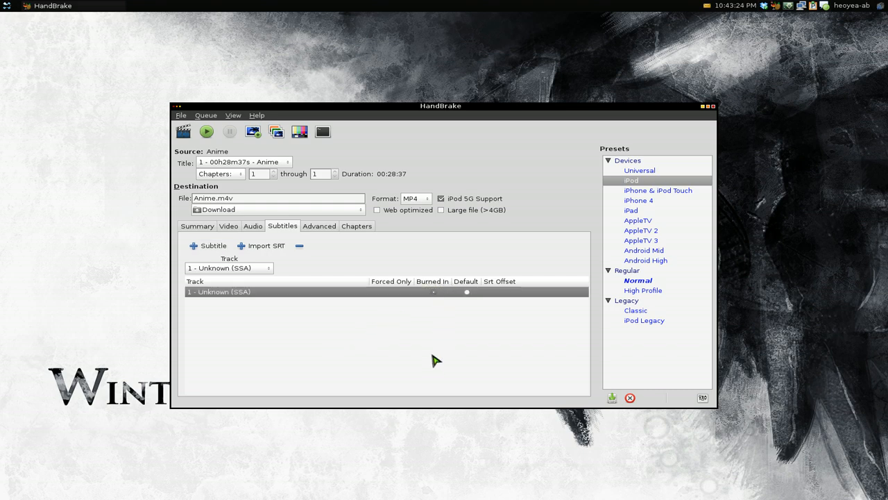
{"action": "mouse_move", "coordinate": [450, 354]}
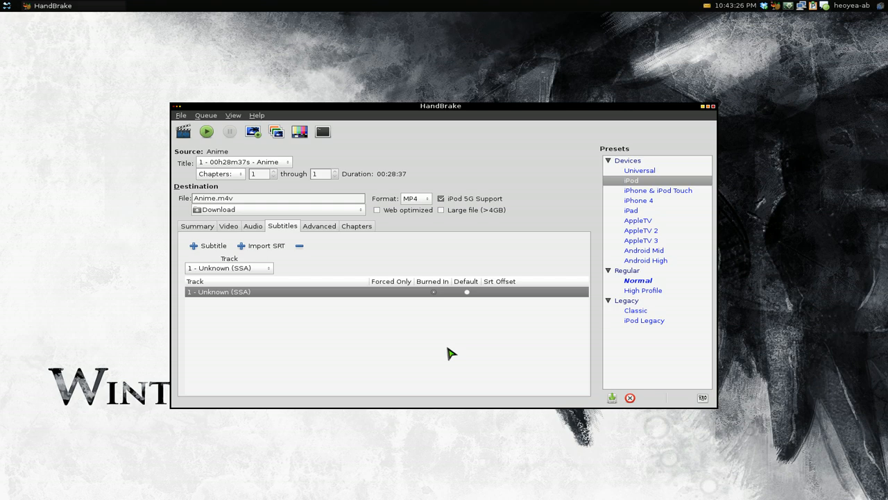
{"action": "mouse_move", "coordinate": [206, 131]}
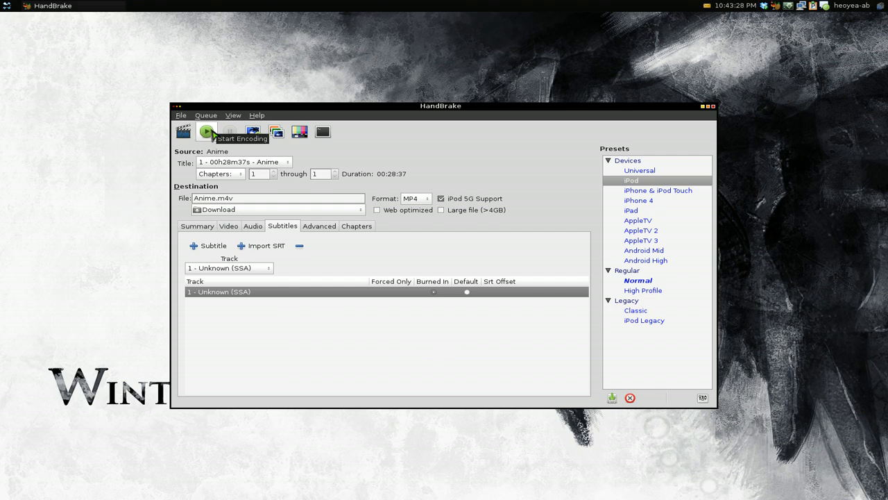
{"action": "left_click", "coordinate": [206, 131]}
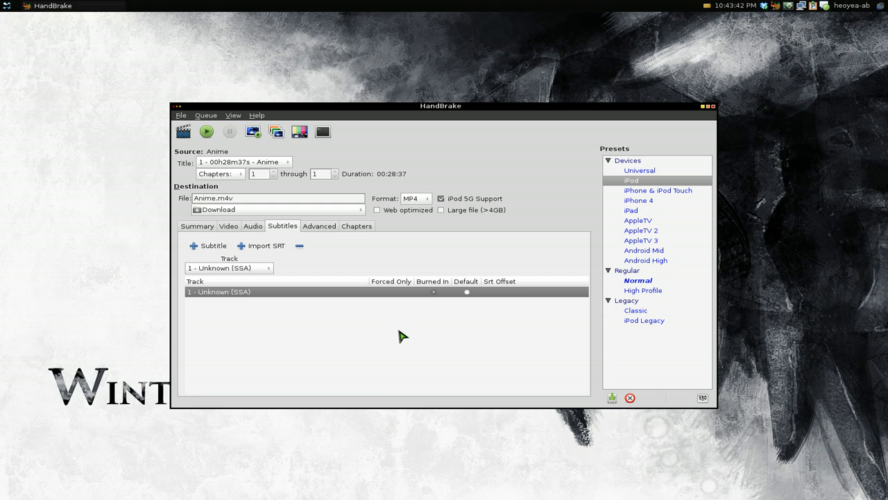
{"action": "mouse_move", "coordinate": [490, 309]}
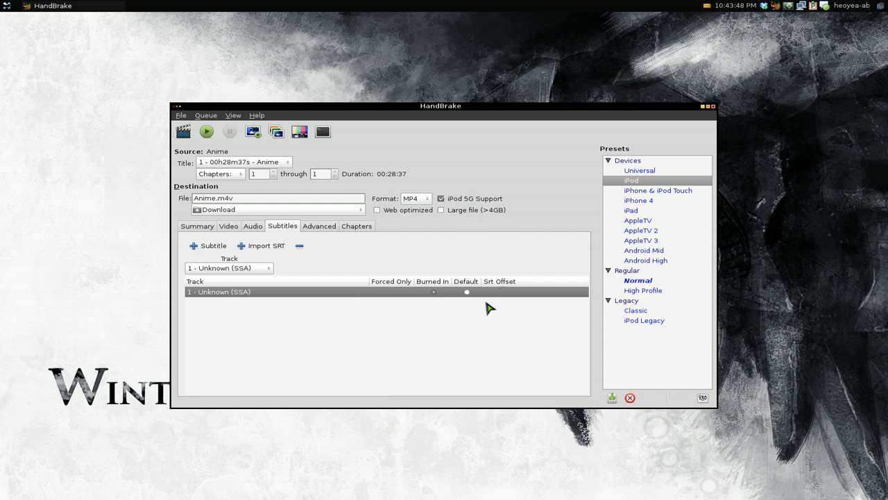
{"action": "mouse_move", "coordinate": [482, 319]}
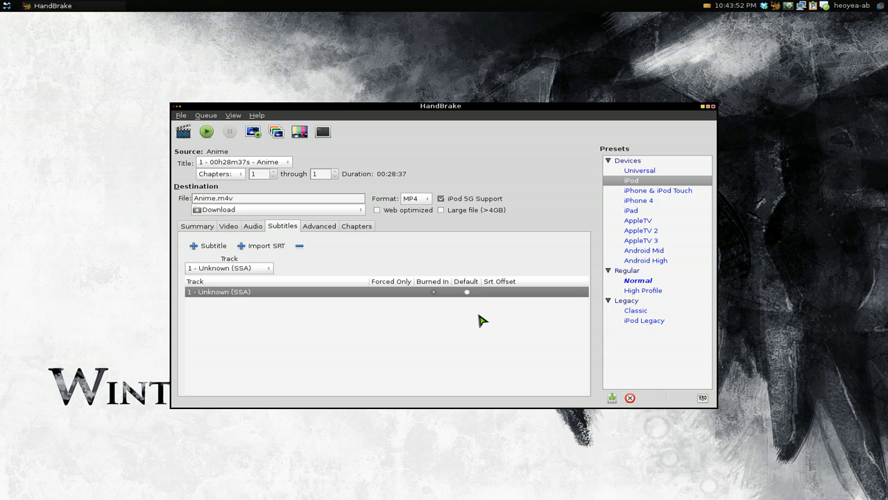
{"action": "mouse_move", "coordinate": [537, 256]}
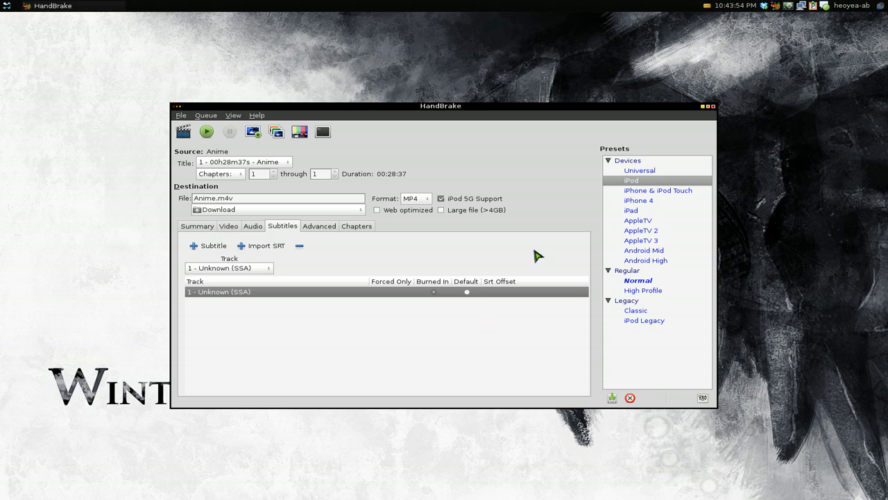